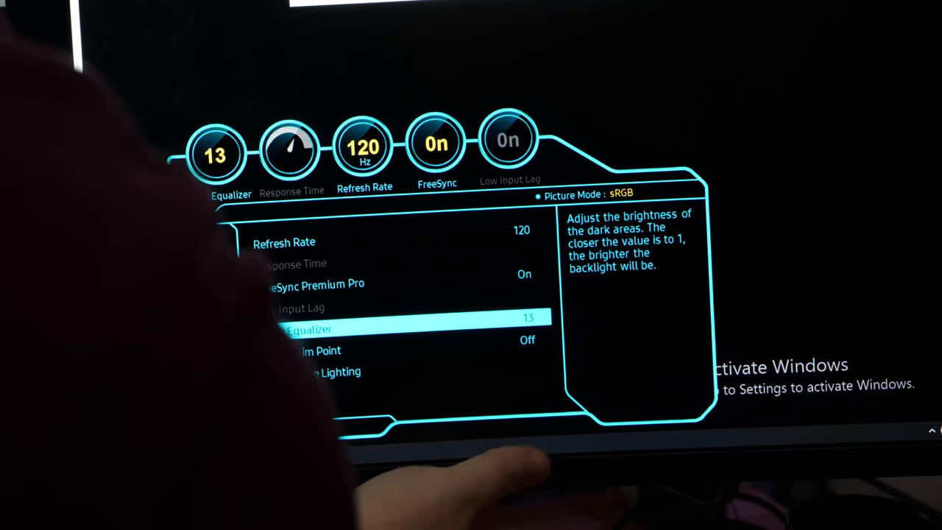
Step: Move from Black Equalizer (13) down to Virtual Aim Point, still Off, showing its description
key(Down)
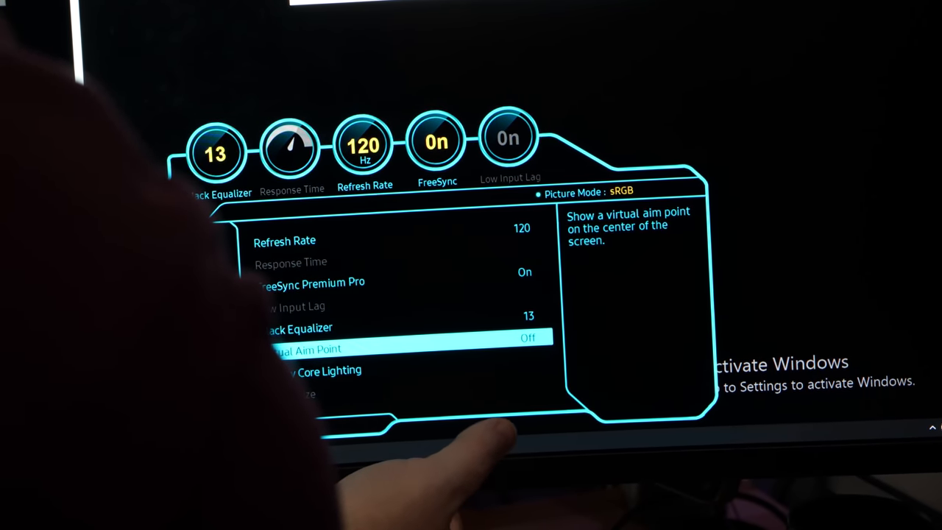